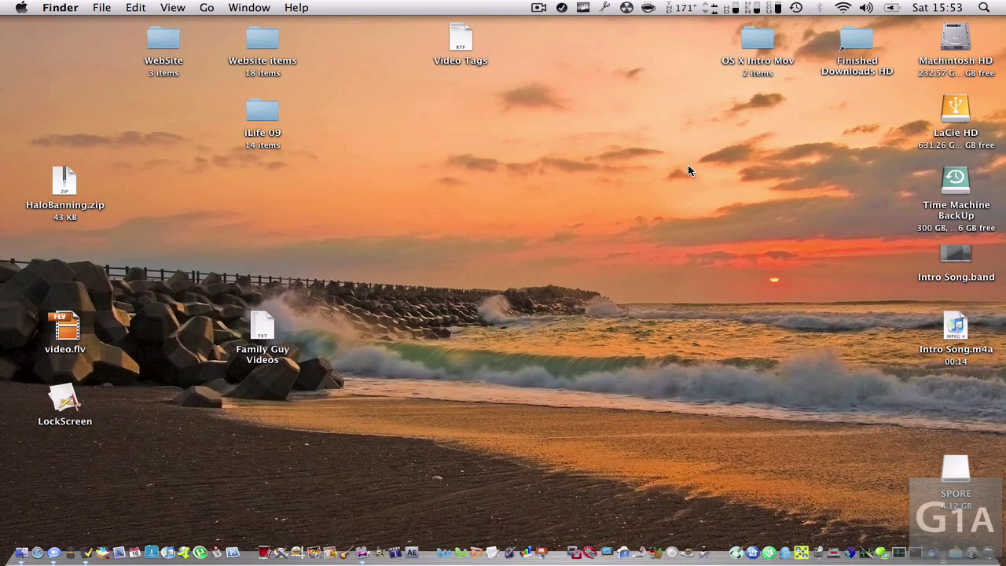
mouse_move(781, 373)
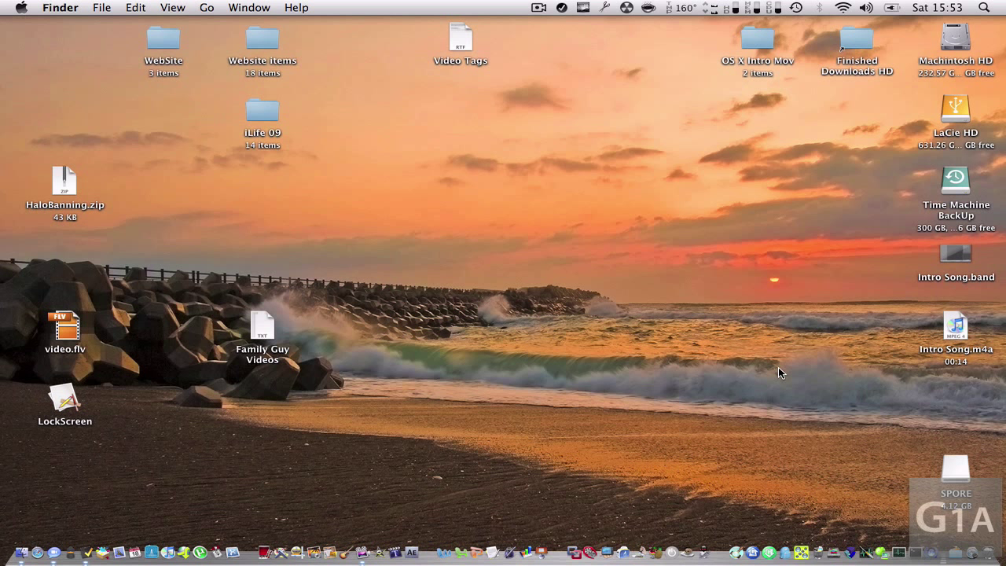
mouse_move(794, 319)
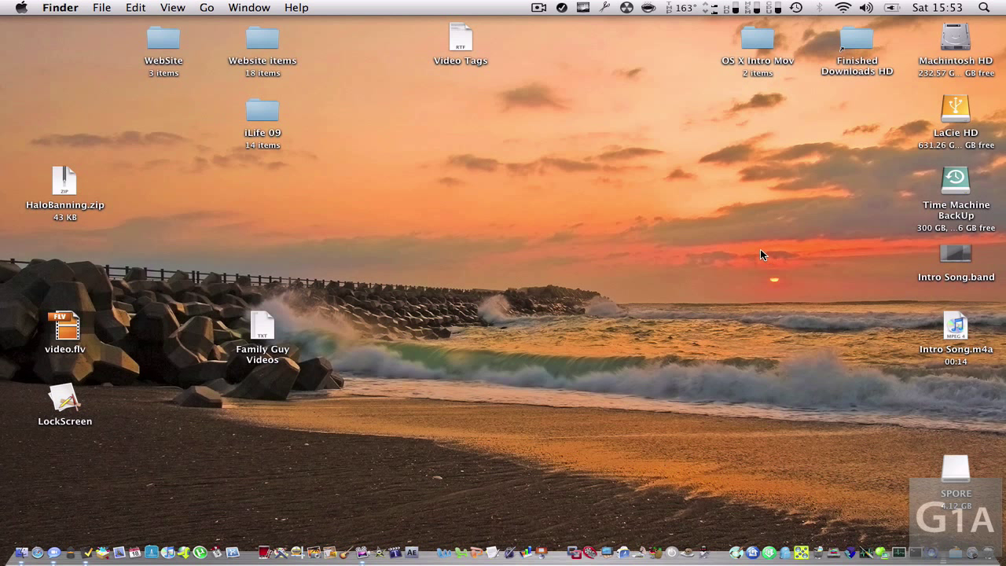
mouse_move(791, 146)
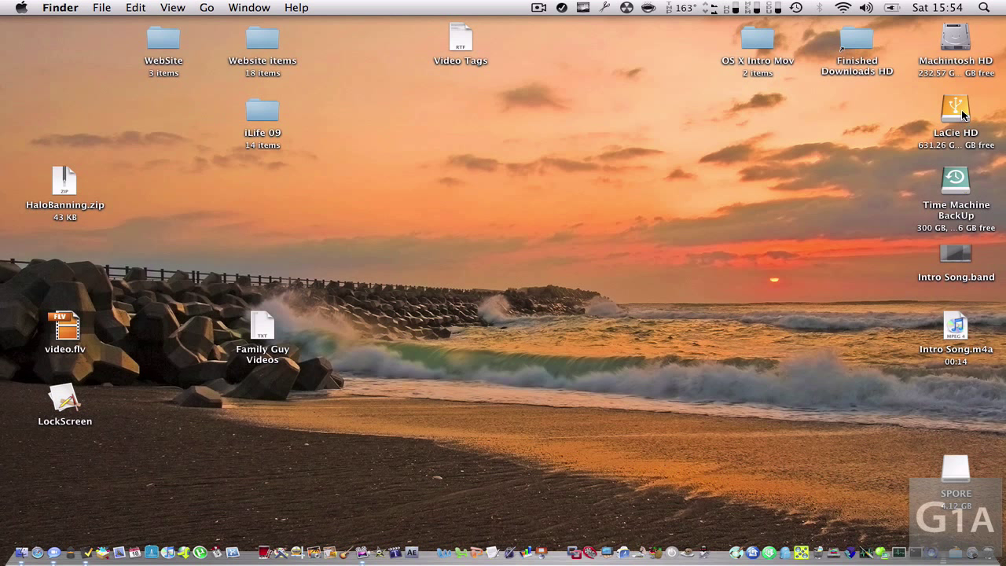
Open and close the LaCie HD drive and Big Downloads folder windows
double_click(956, 110)
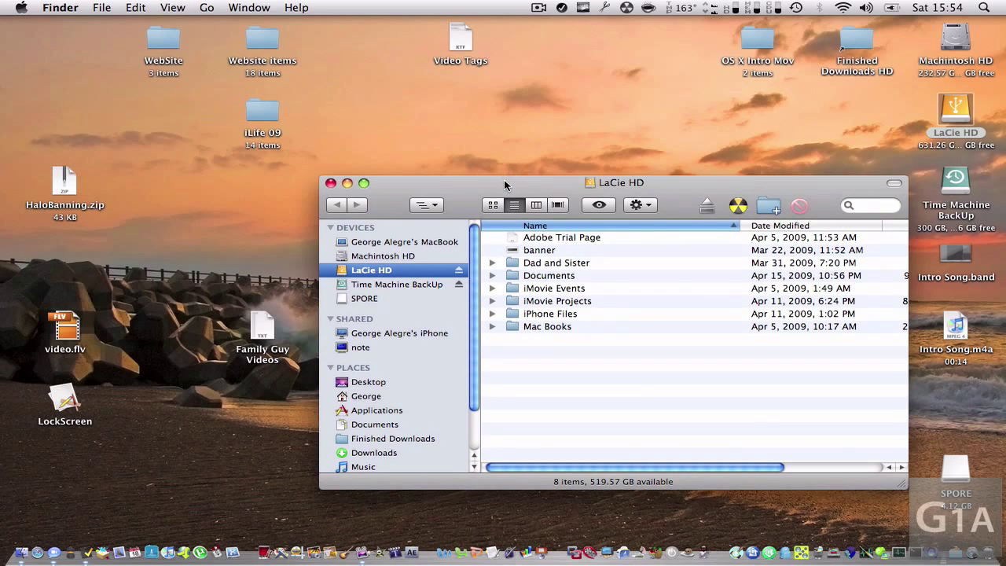
left_click_drag(621, 182, 500, 94)
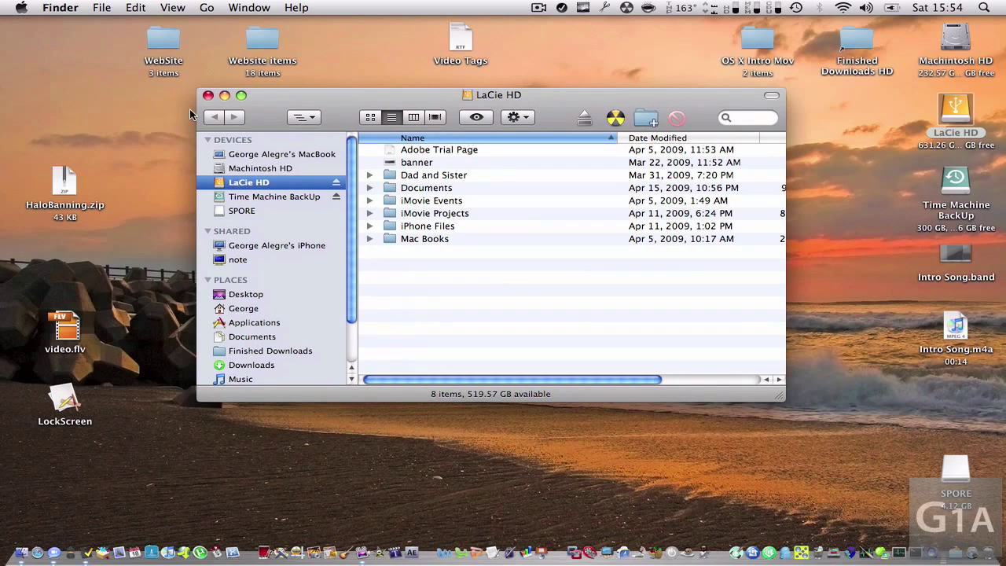
left_click(208, 96)
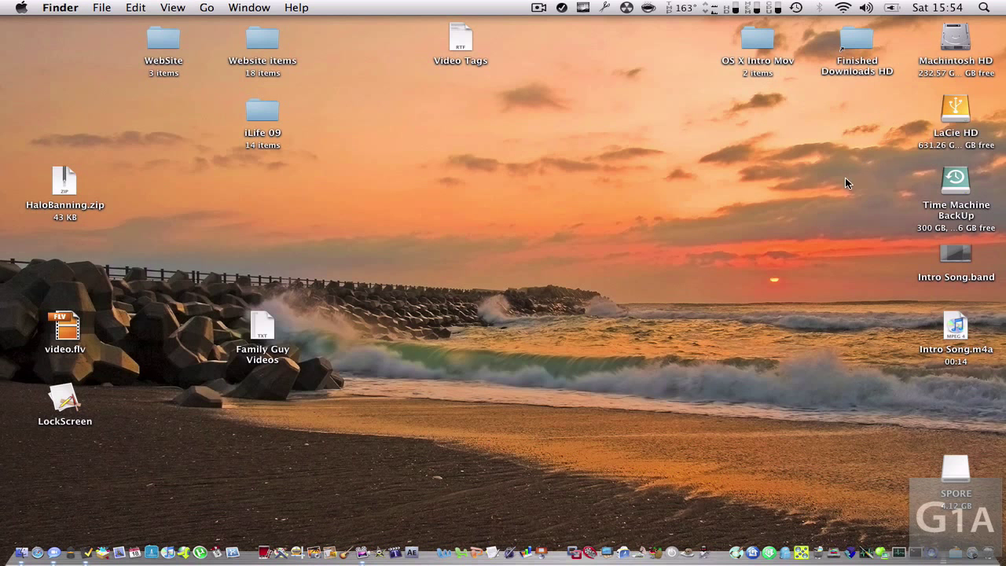
double_click(956, 102)
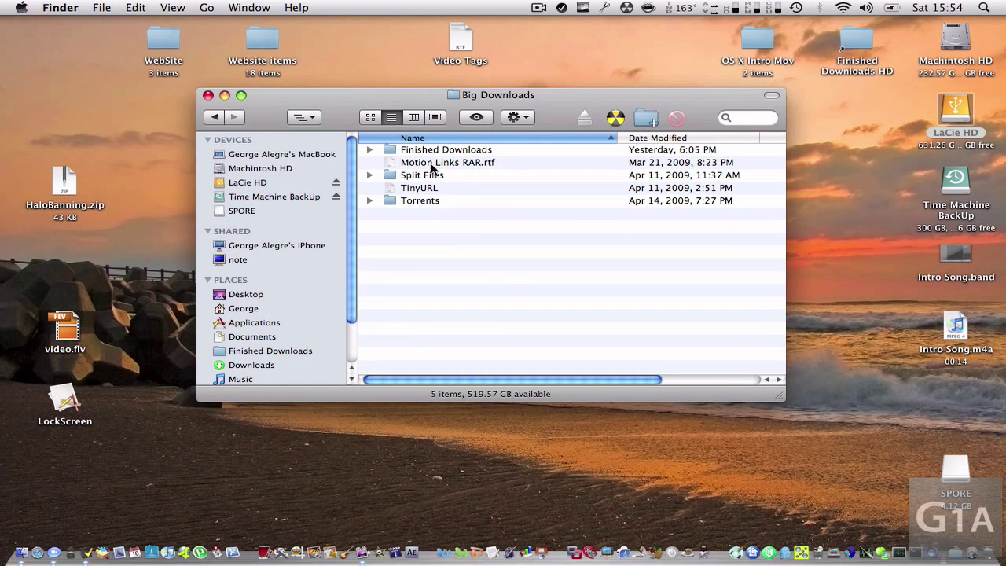
left_click(270, 351)
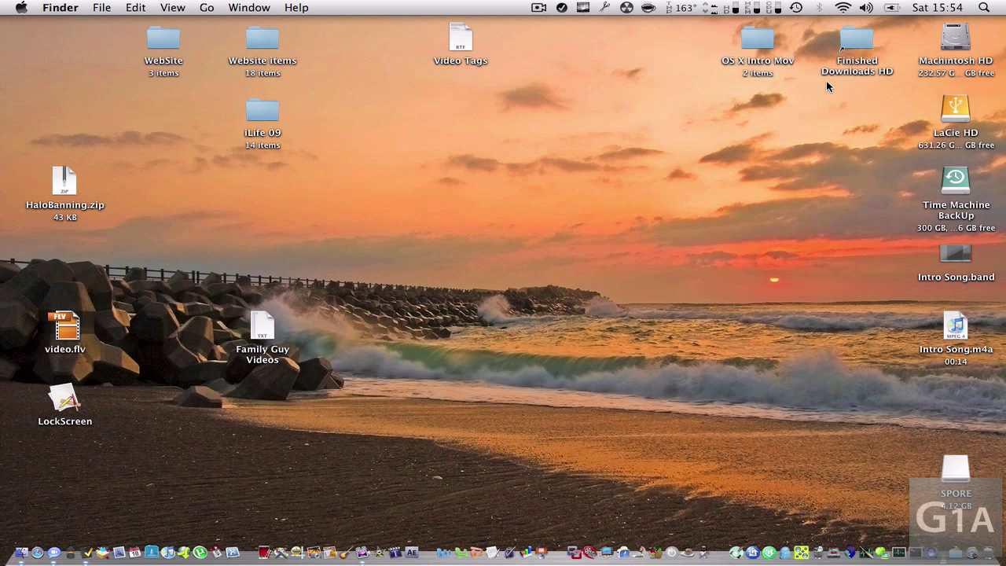
mouse_move(848, 37)
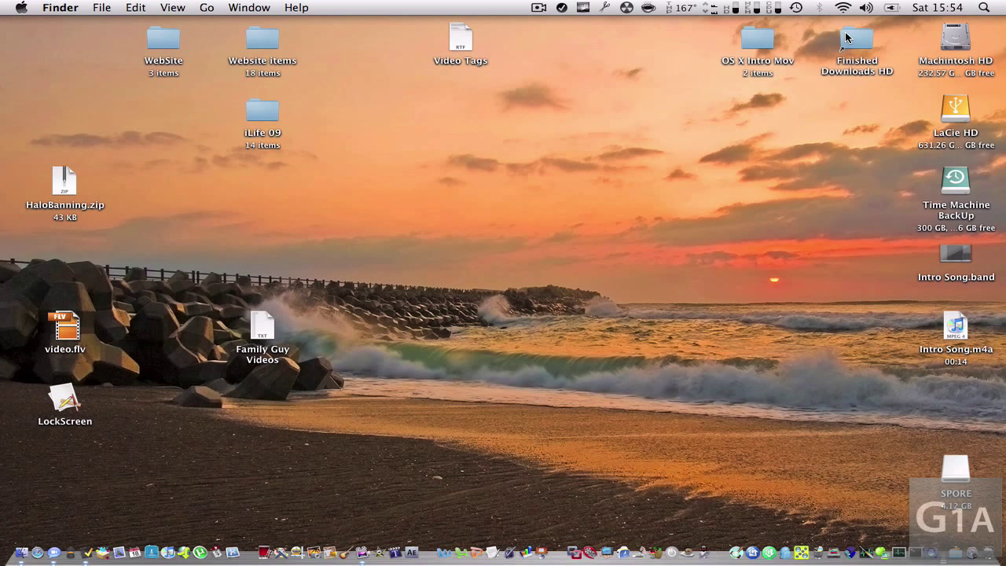
Briefly open Finished Downloads HD, then show the George home folder from the sidebar
left_click(856, 38)
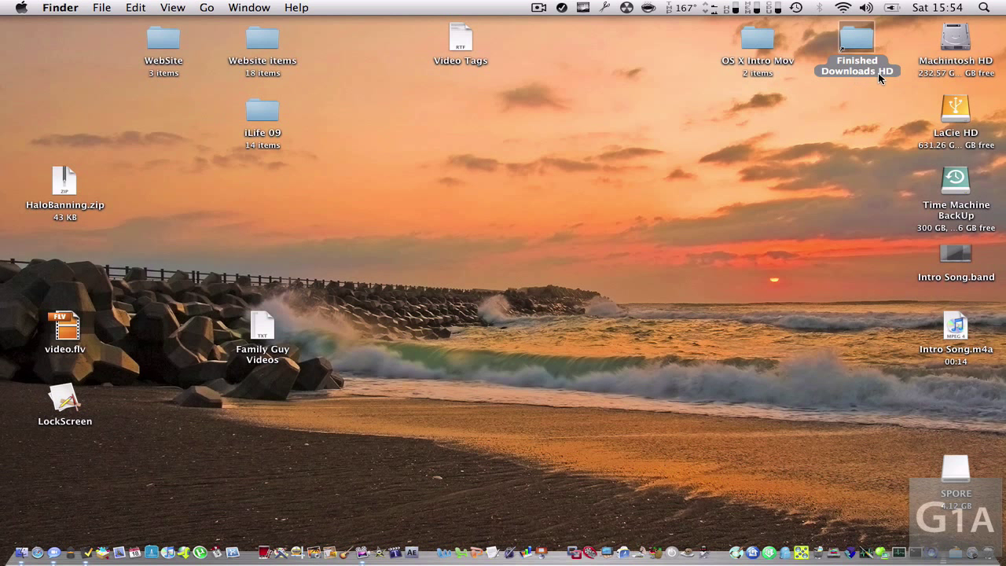
mouse_move(871, 154)
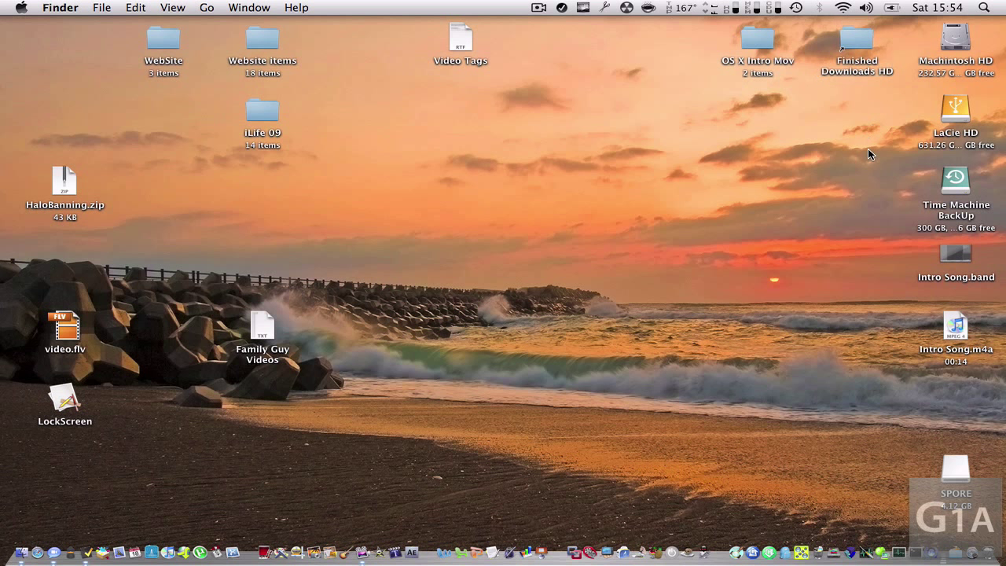
mouse_move(871, 106)
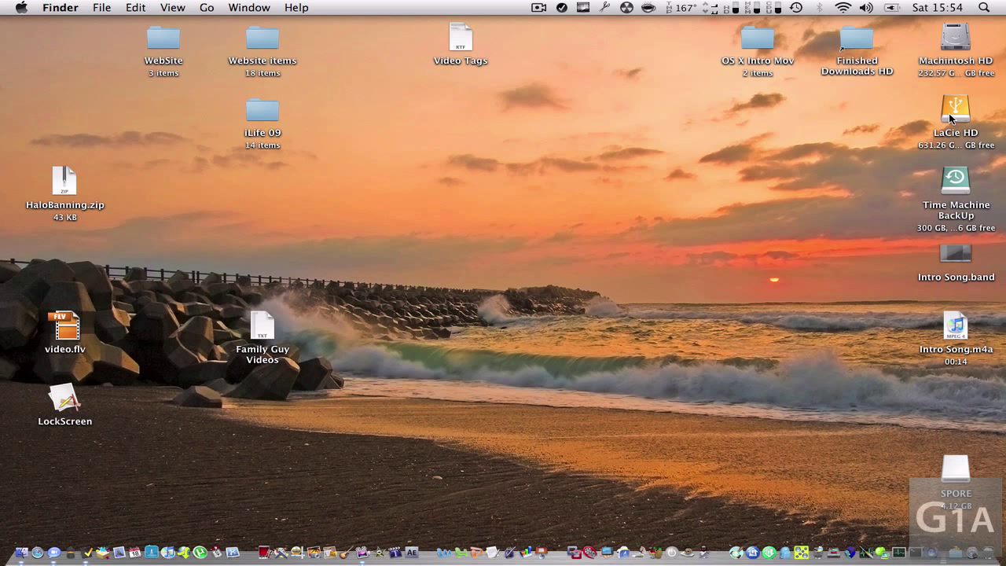
mouse_move(629, 174)
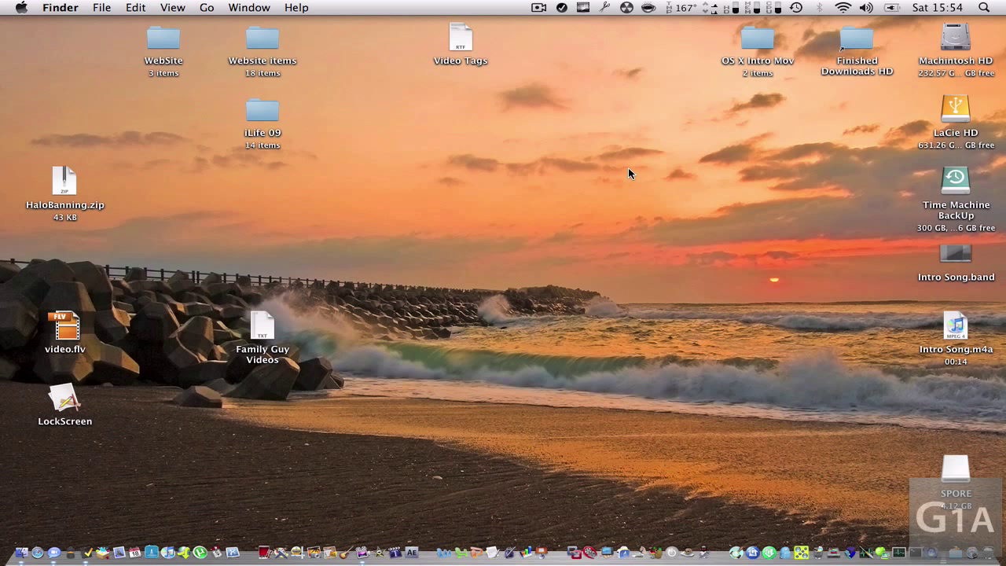
left_click(857, 40)
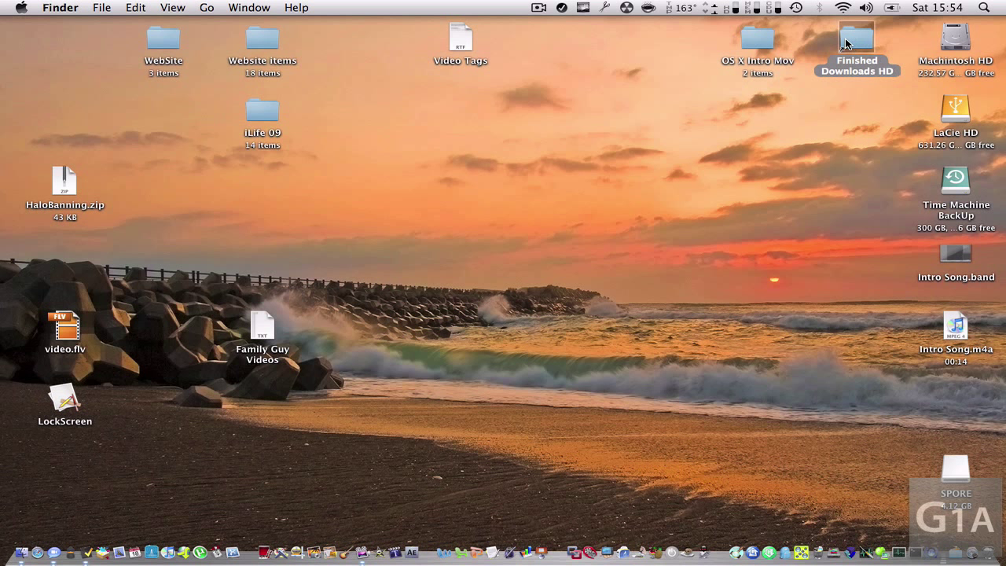
double_click(857, 40)
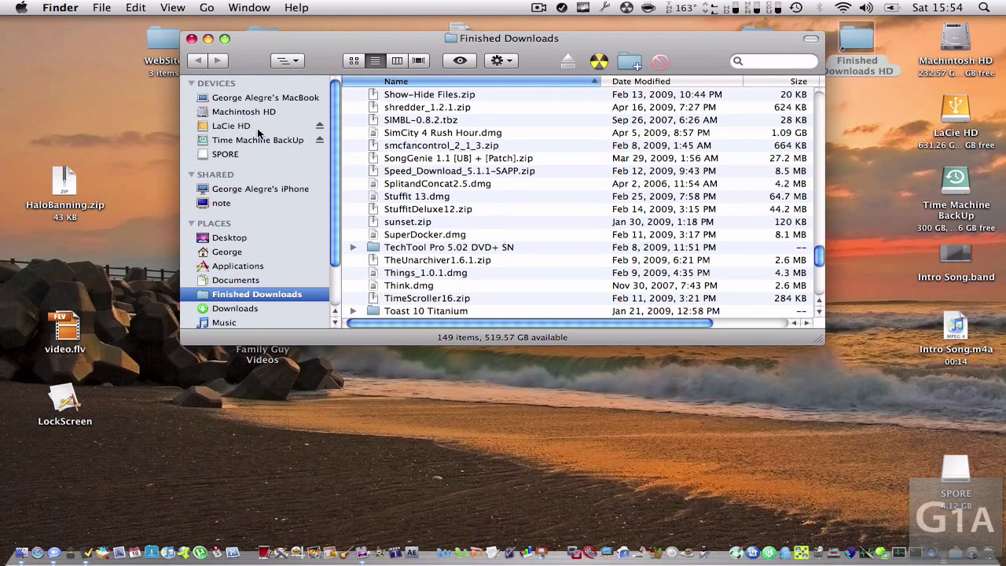
scroll("down", 3)
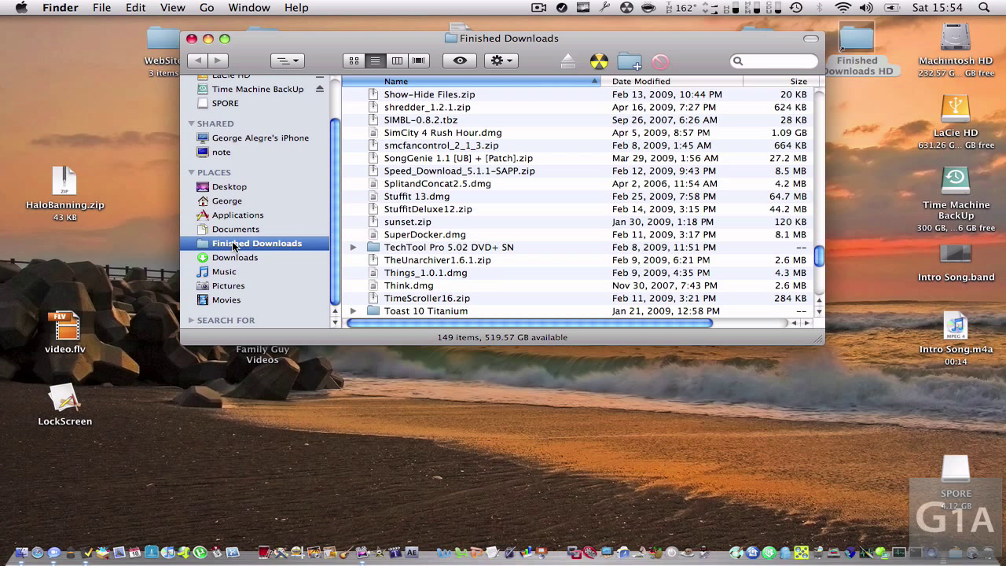
mouse_move(262, 167)
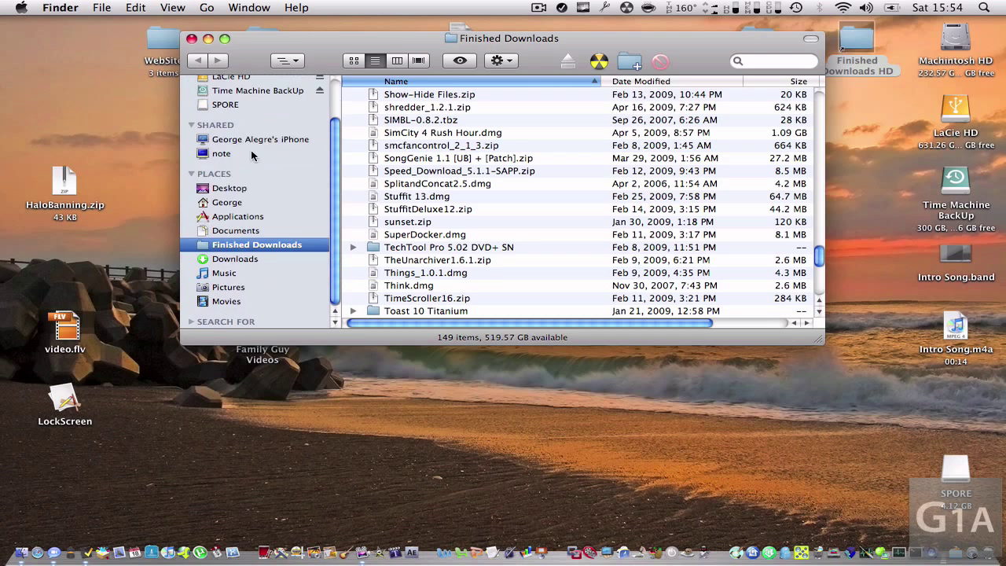
left_click(194, 38)
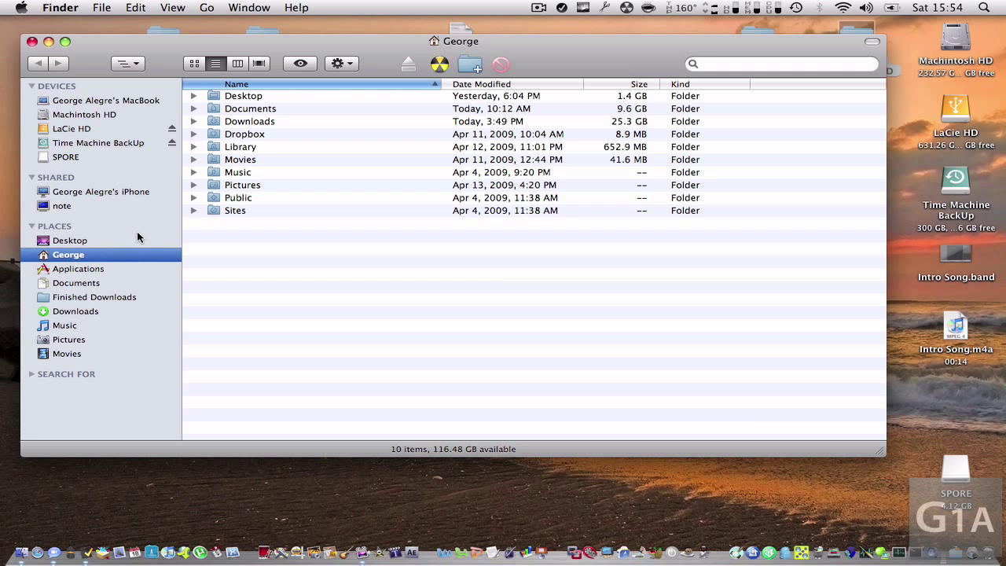
Make a 'Downloads alias' of the Downloads folder in the George home folder
left_click(250, 121)
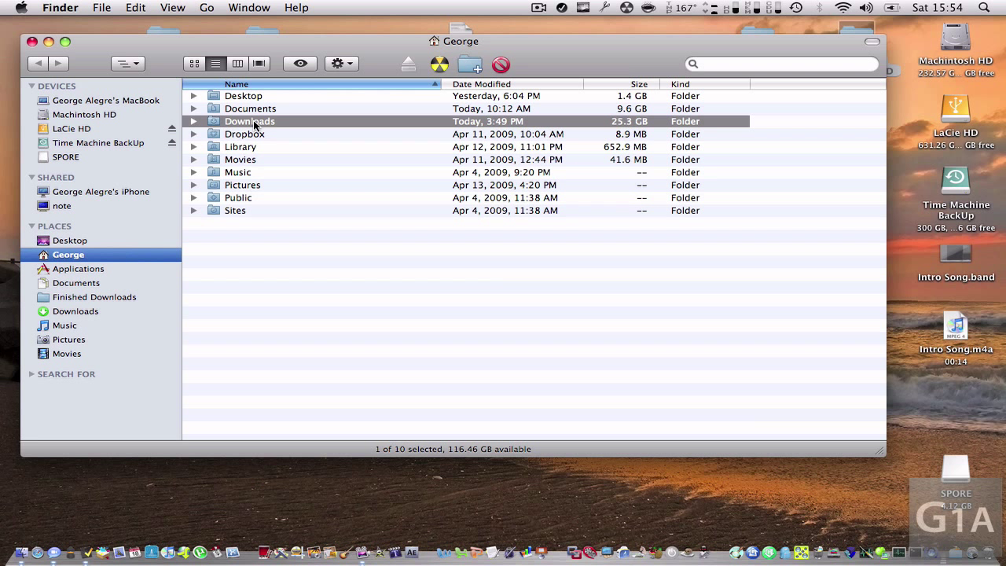
right_click(250, 121)
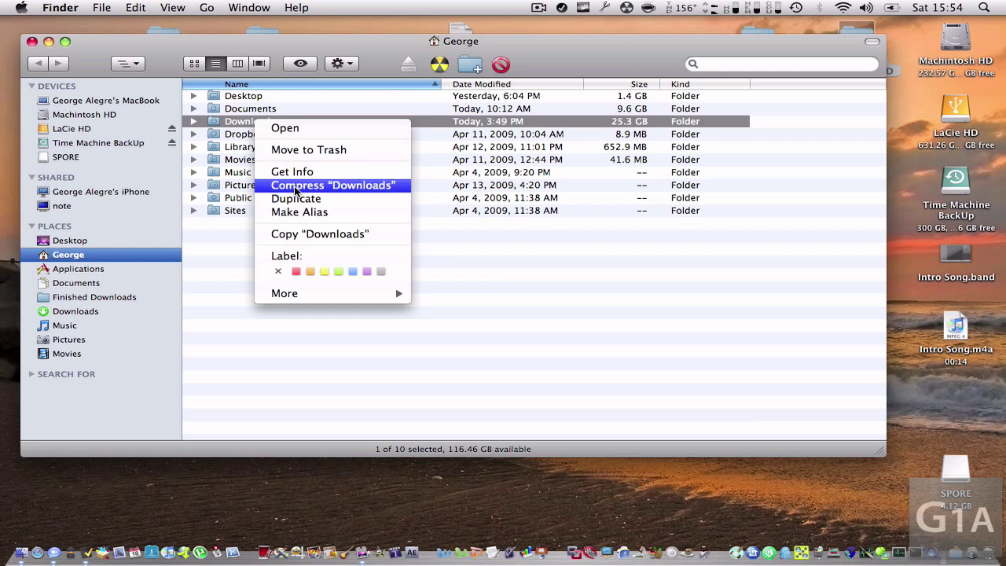
left_click(299, 212)
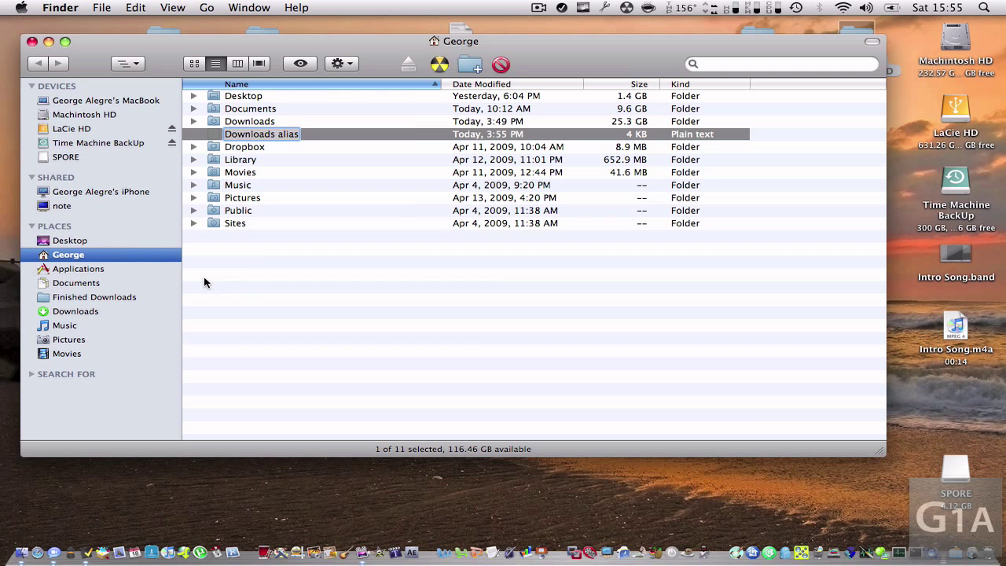
mouse_move(247, 336)
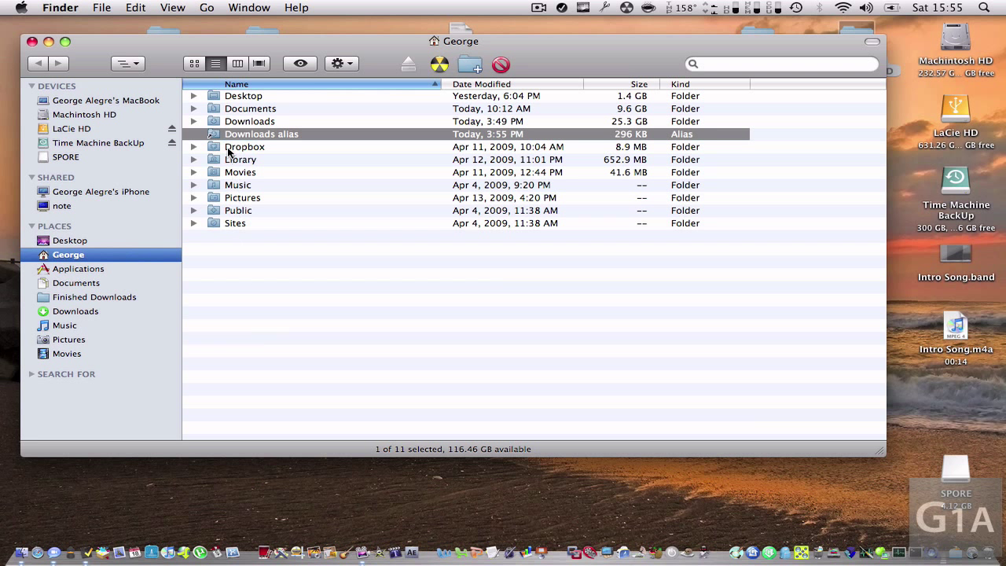
mouse_move(295, 137)
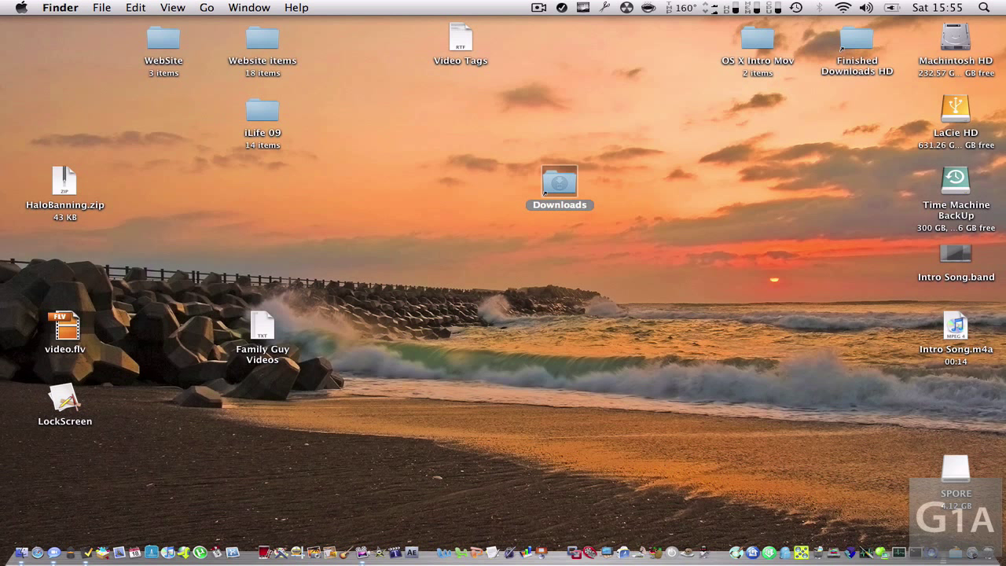
Place the Downloads alias at the desktop's upper right and open it to confirm Downloads
left_click_drag(560, 182, 746, 142)
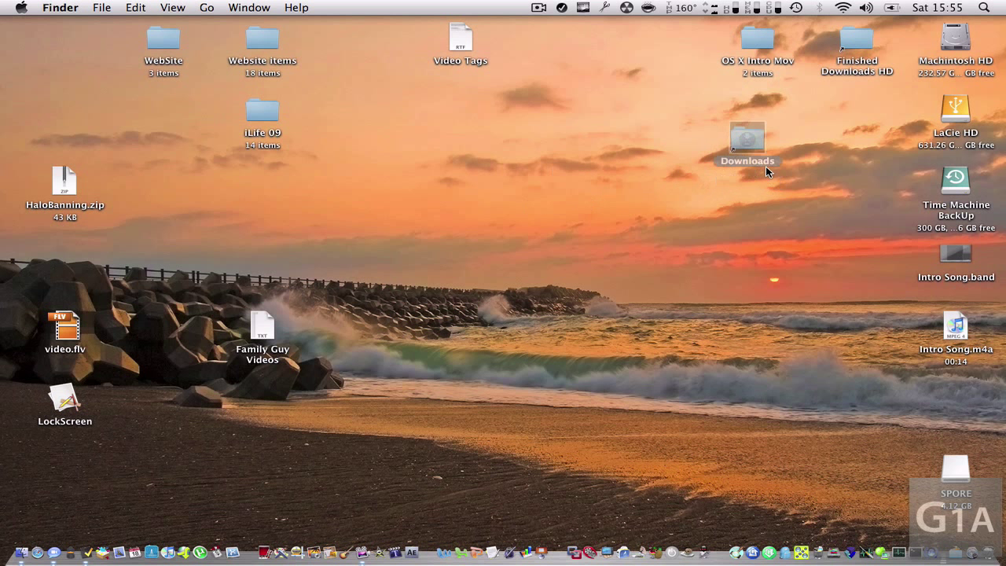
left_click_drag(748, 142, 659, 114)
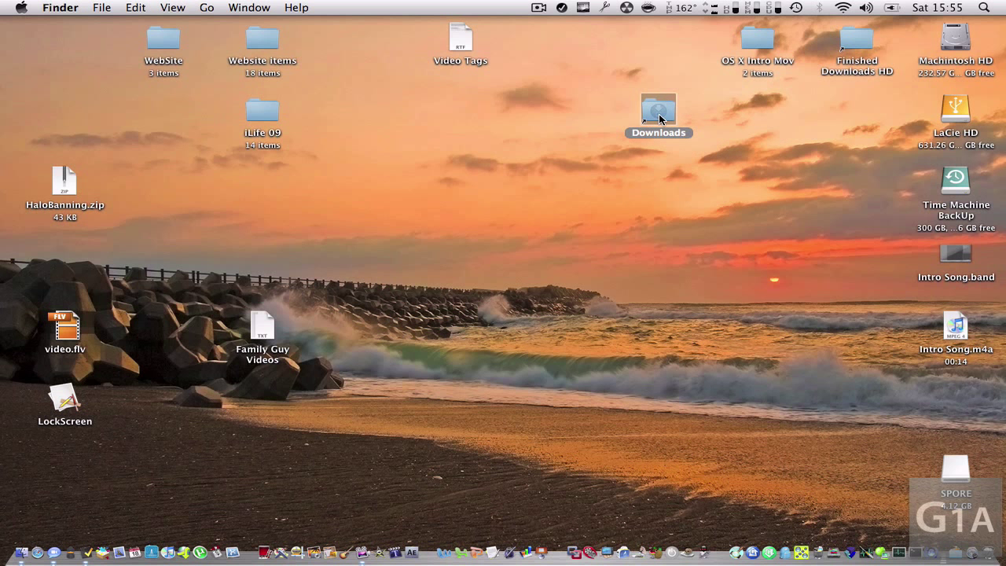
double_click(659, 110)
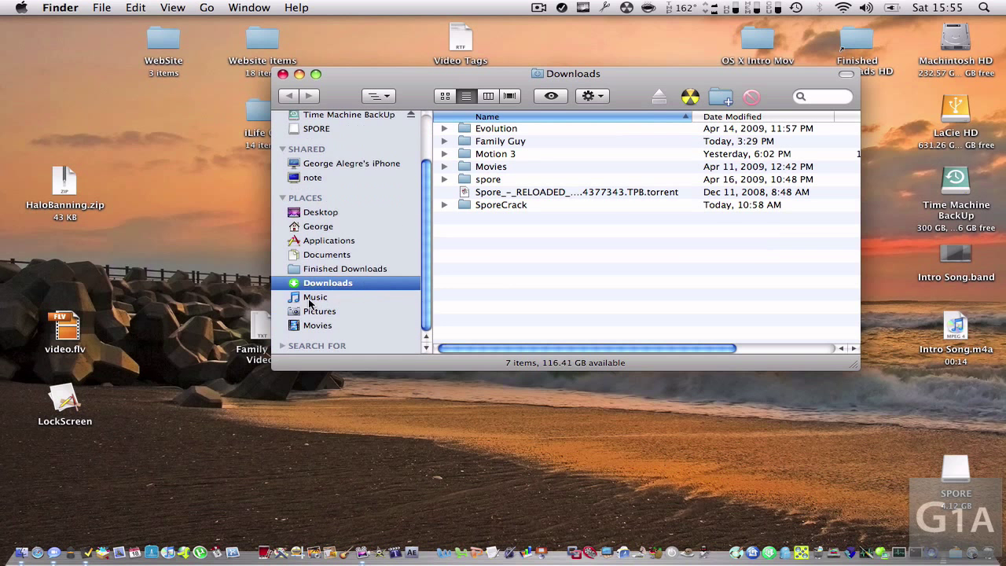
mouse_move(389, 140)
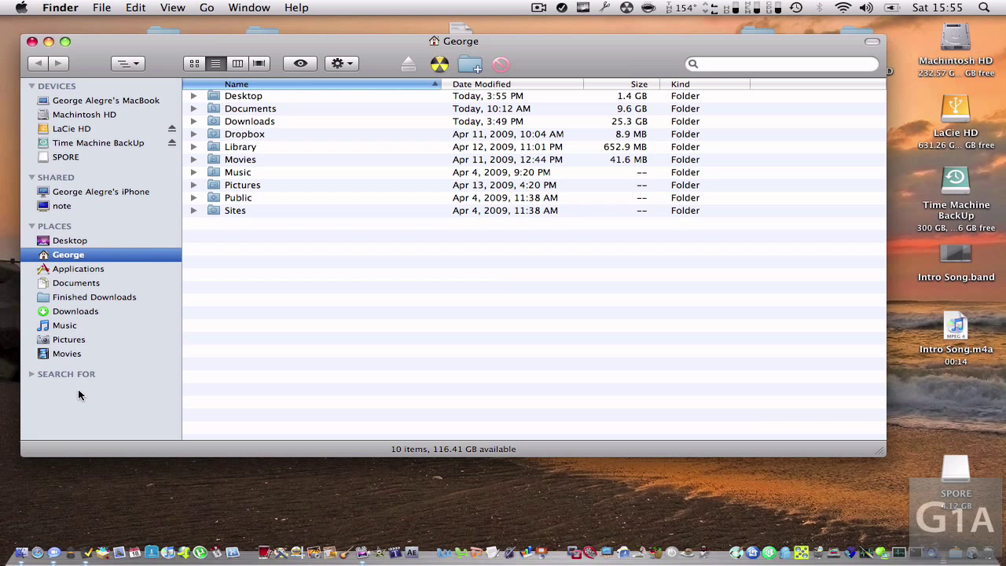
mouse_move(79, 278)
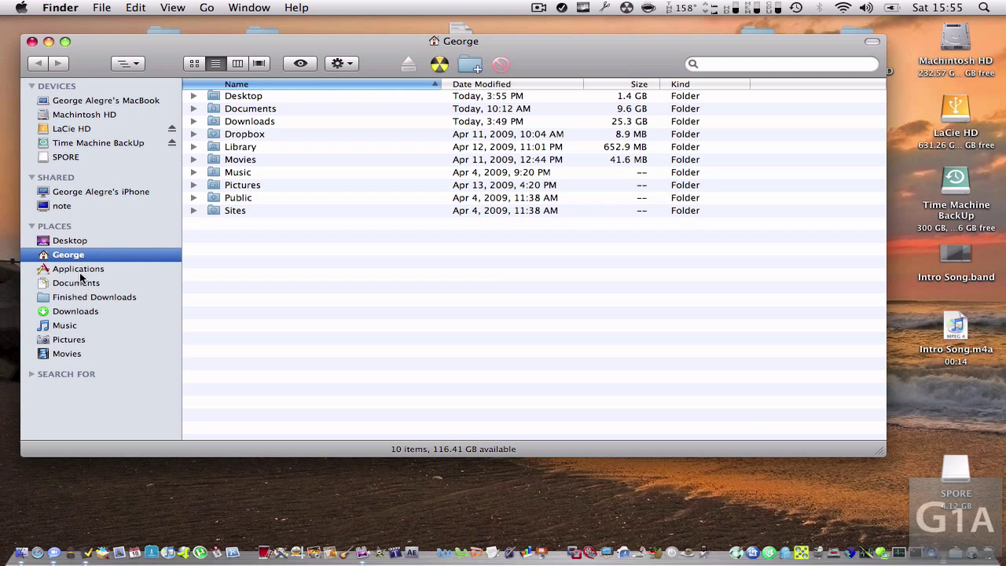
Make a TorrentDam alias from Applications, launch TorrentDam through it, then quit
left_click(77, 268)
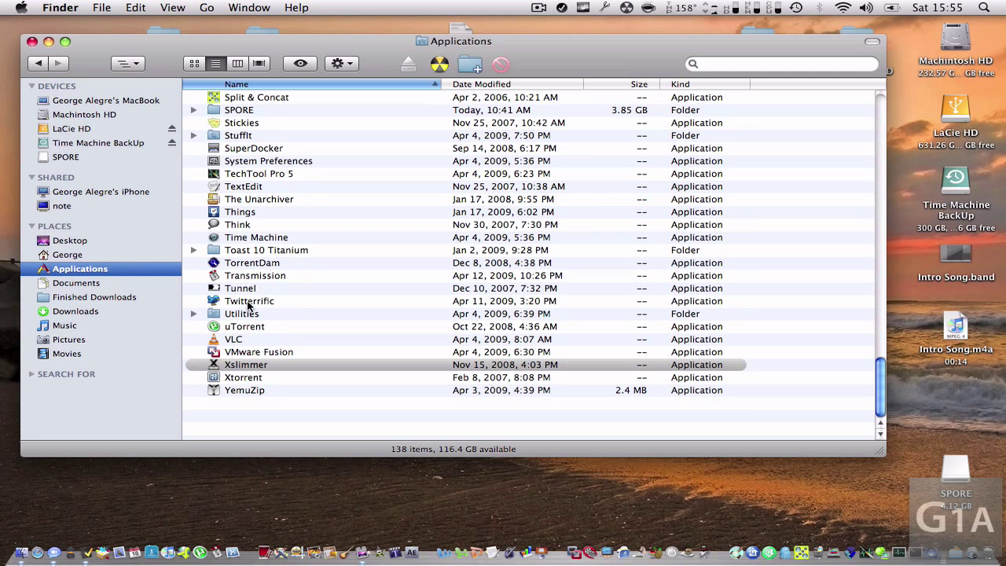
left_click(252, 262)
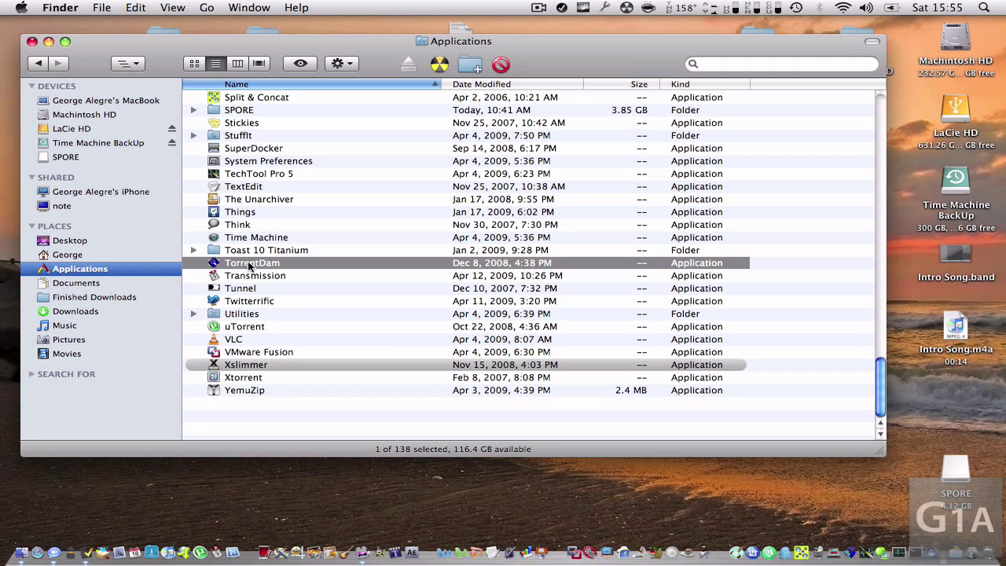
right_click(251, 262)
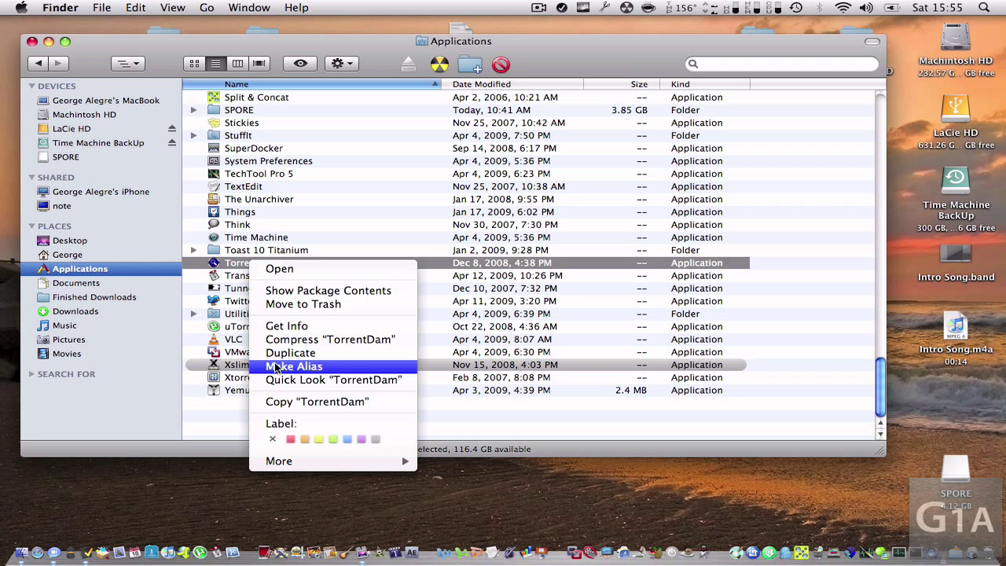
left_click(293, 366)
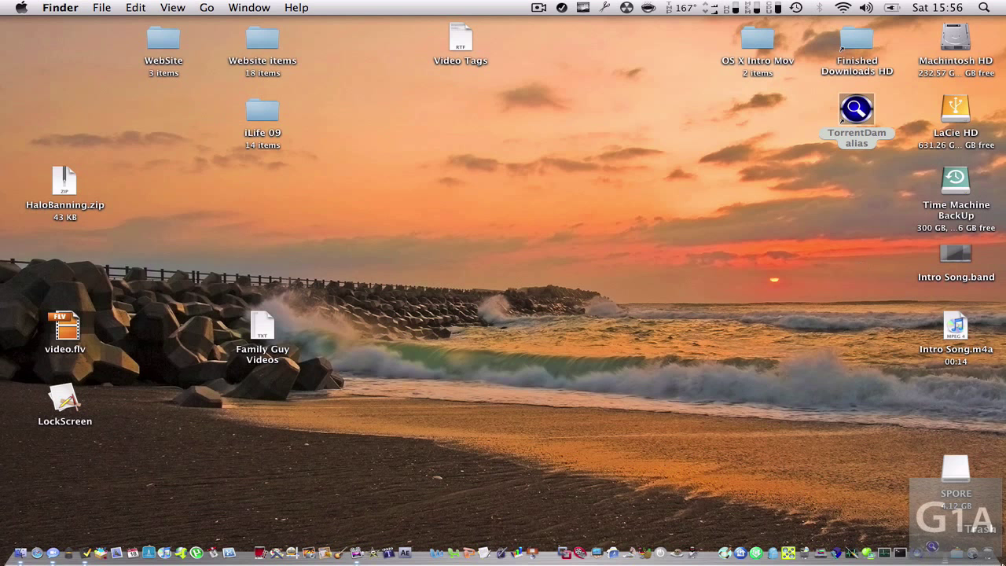
double_click(857, 108)
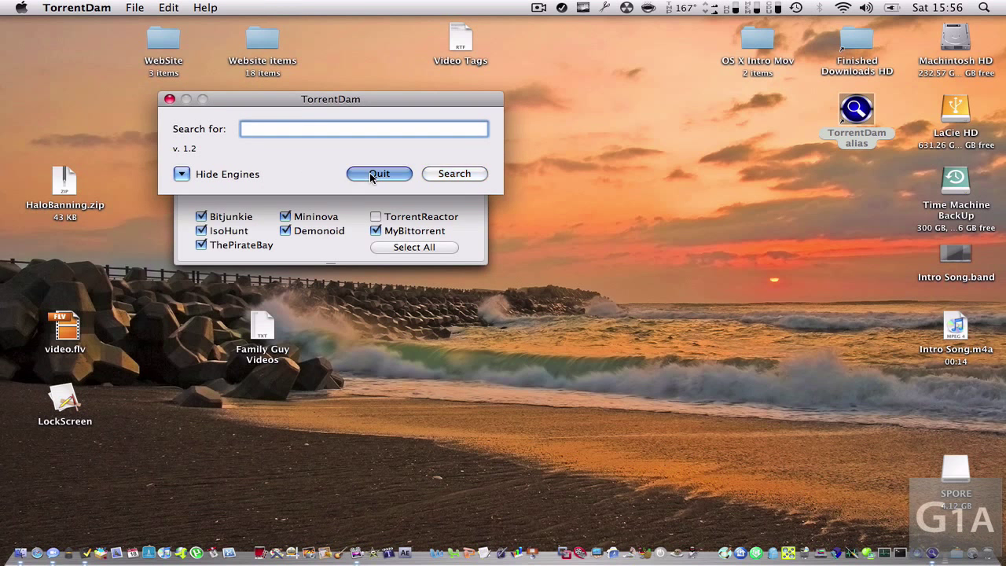
left_click(379, 174)
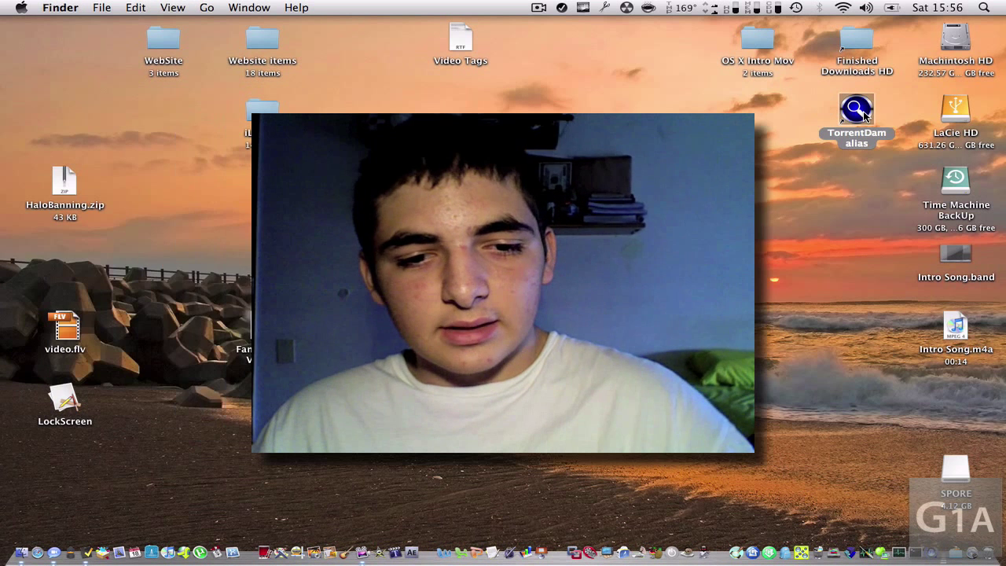